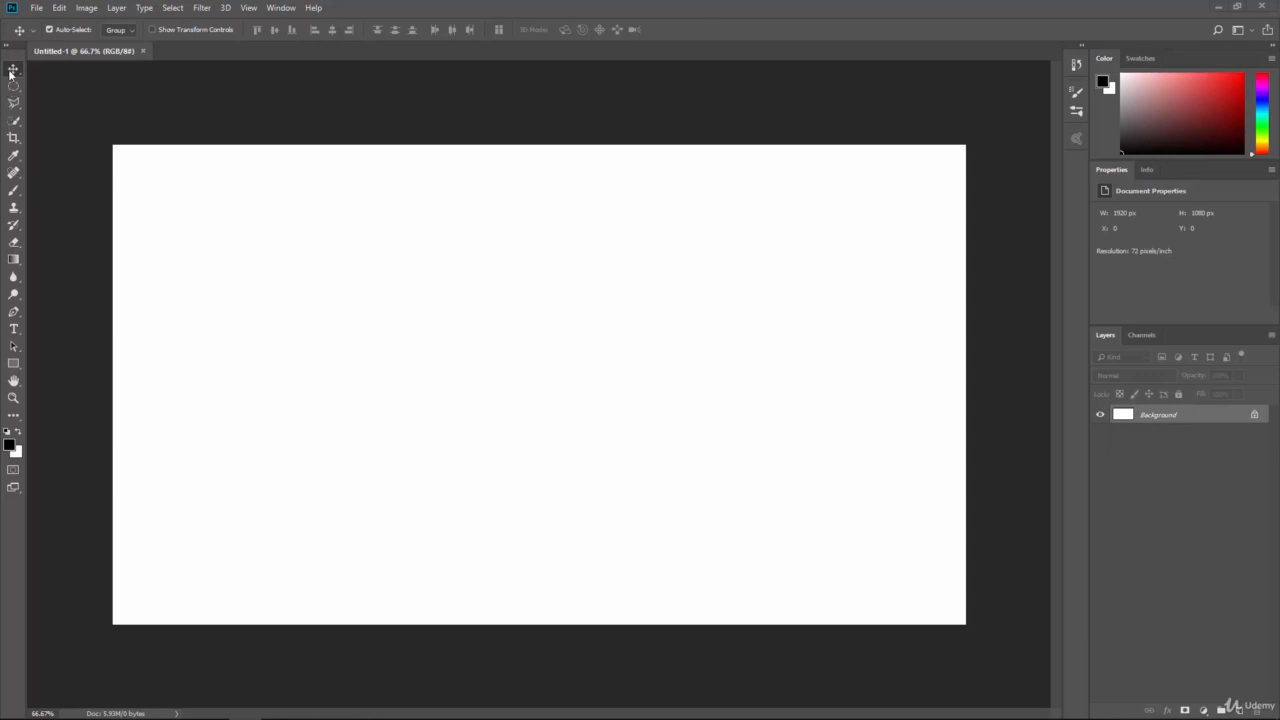
mouse_move(15, 145)
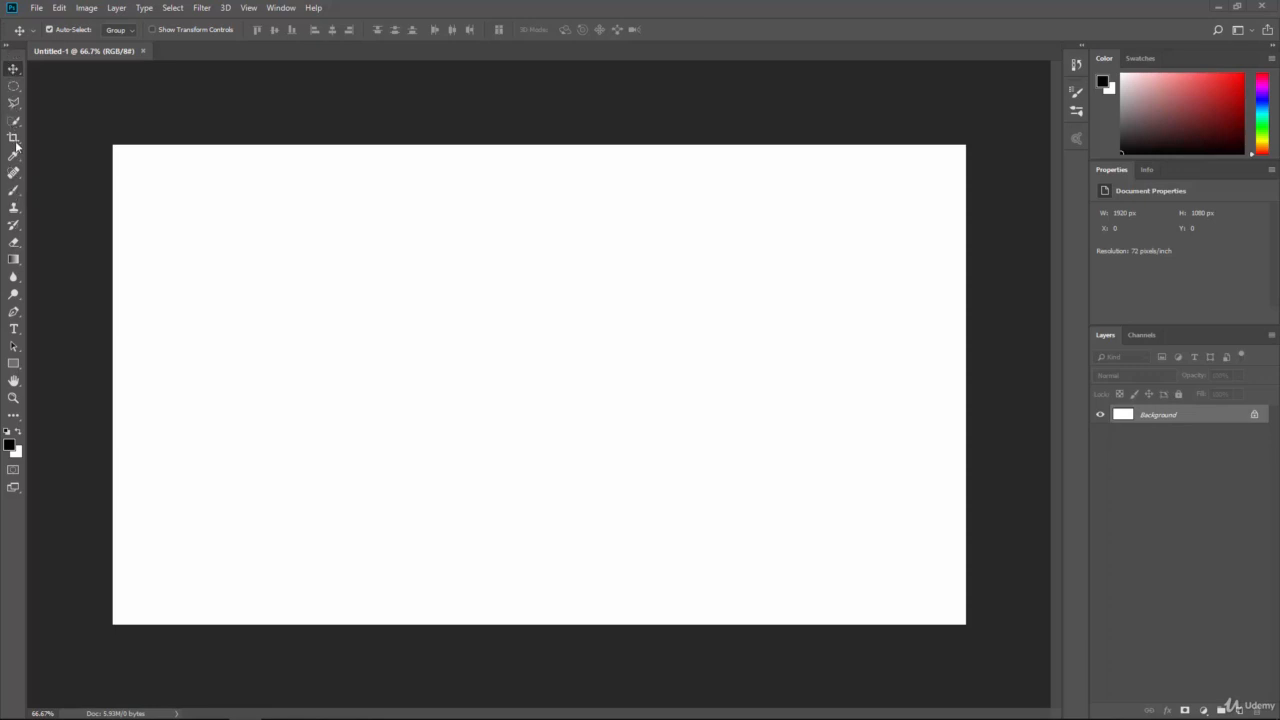
Make the Brush Tool active in place of the Move tool.
left_click(281, 7)
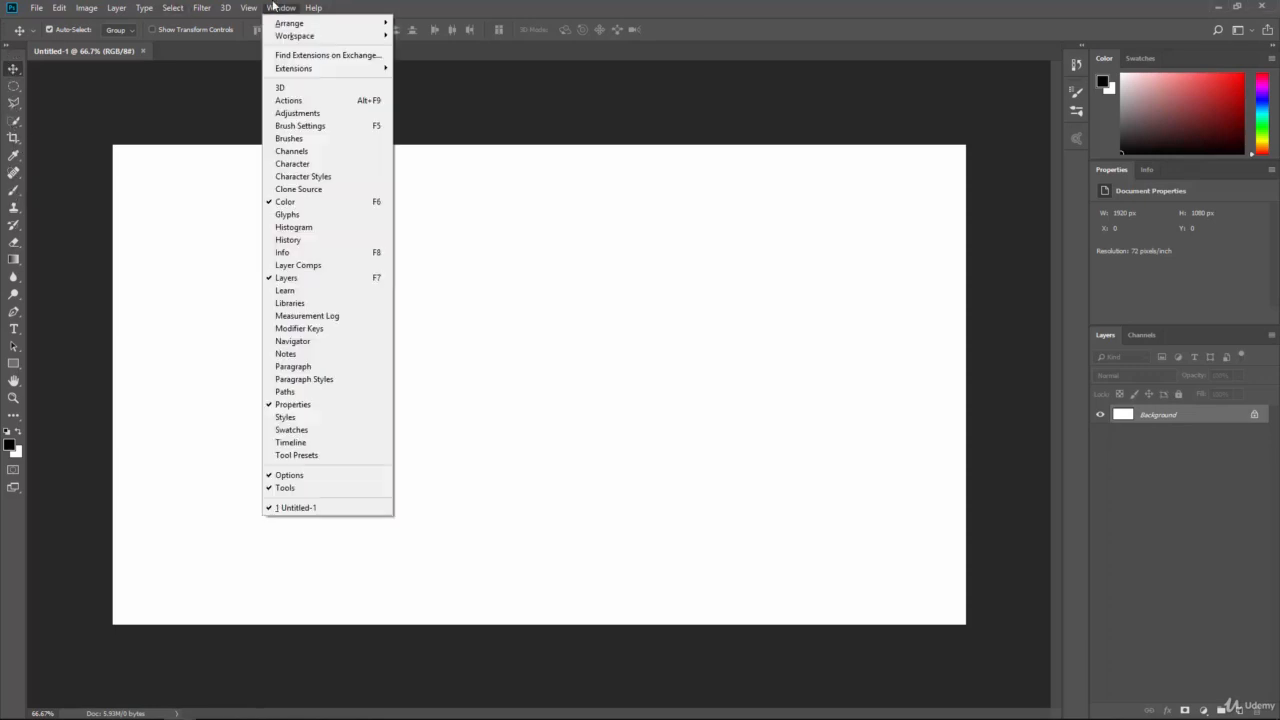
mouse_move(285, 488)
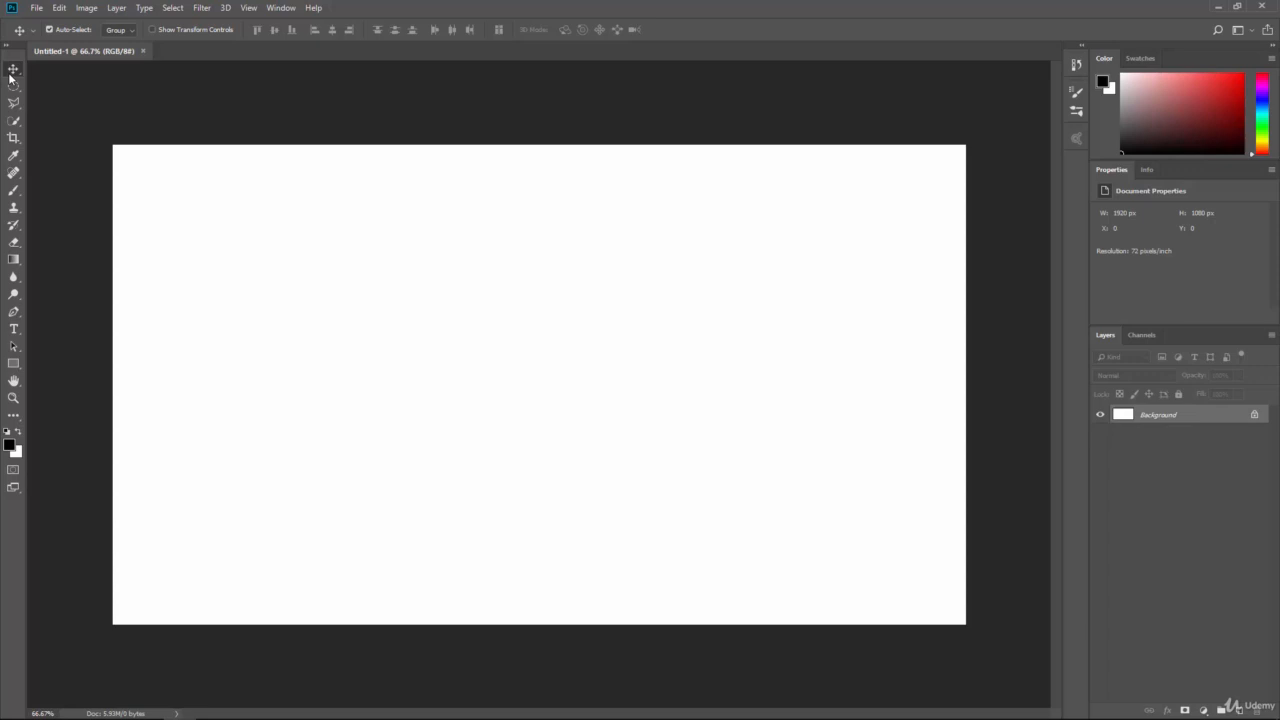
mouse_move(14, 138)
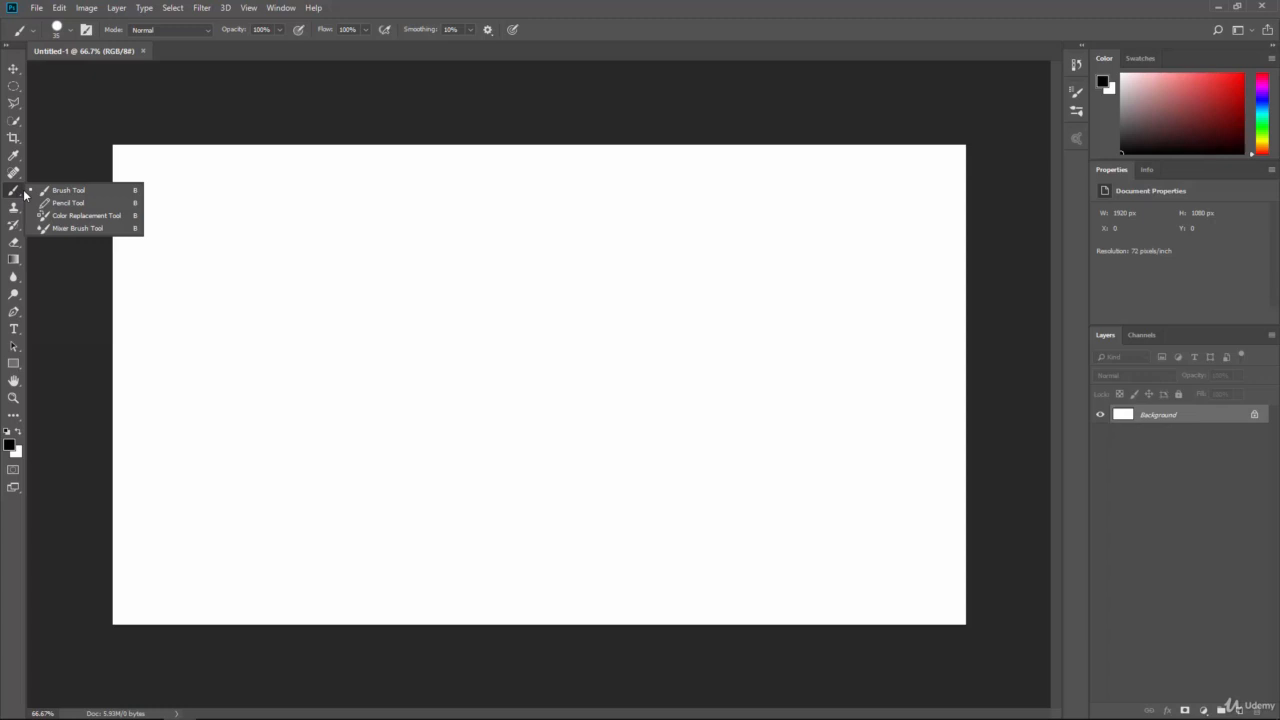
mouse_move(90, 190)
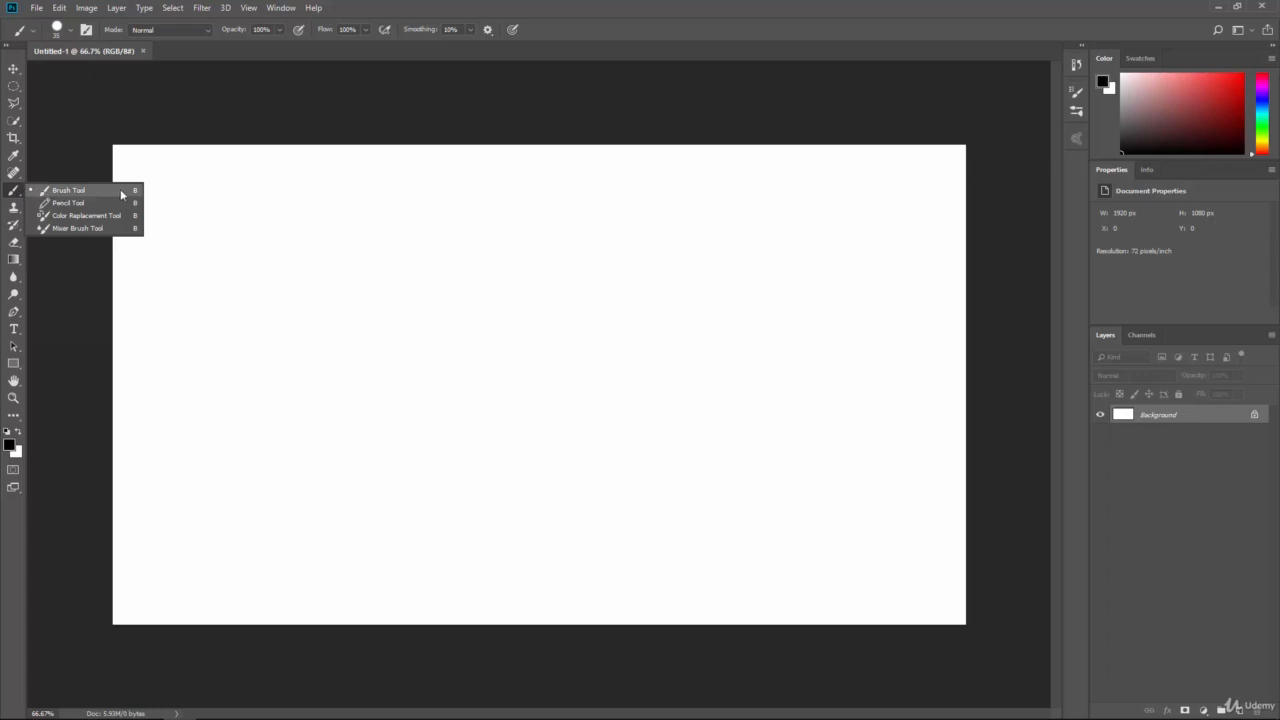
mouse_move(103, 193)
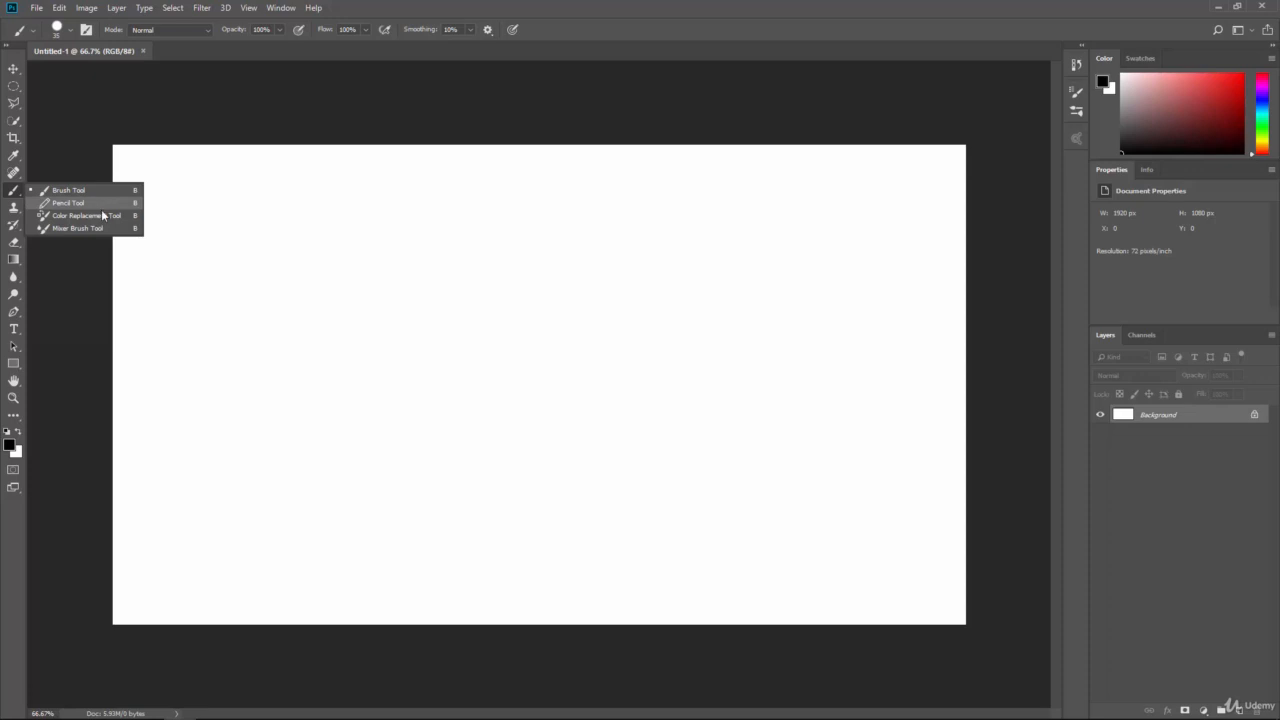
mouse_move(103, 231)
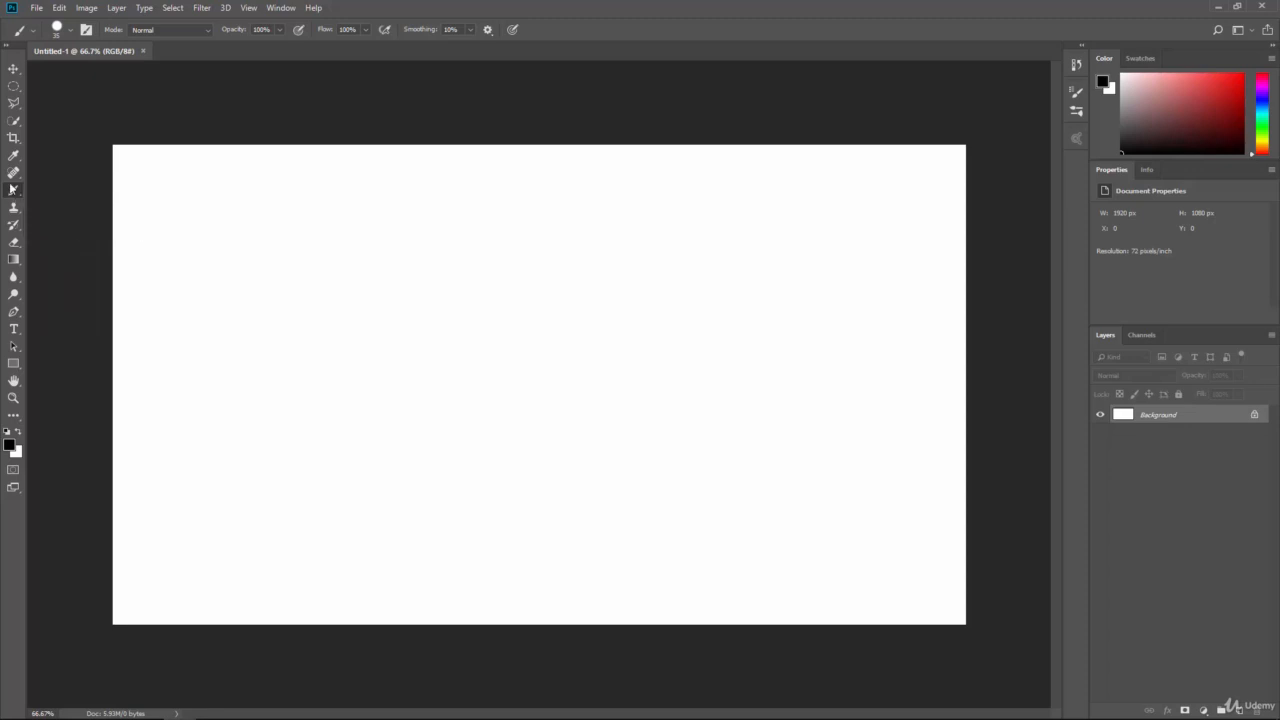
mouse_move(14, 398)
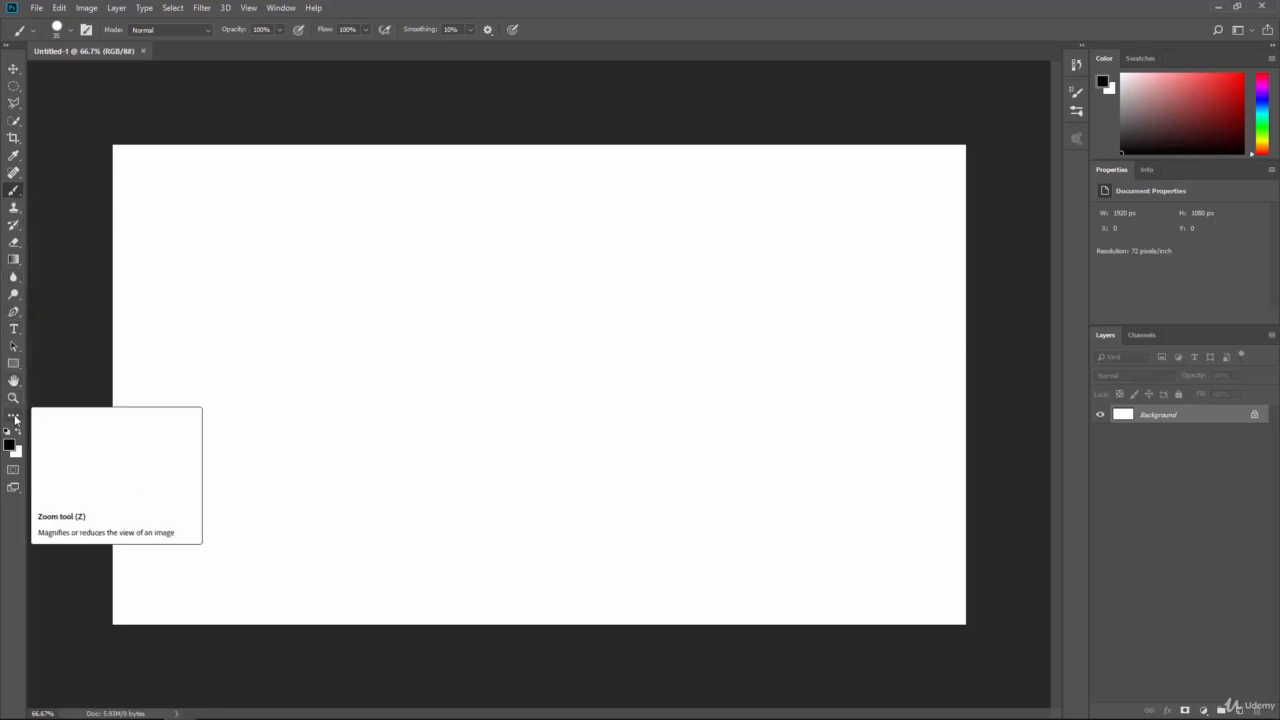
Show the Edit Toolbar extras and keep Standard Screen Mode from the Screen Mode flyout.
left_click(14, 415)
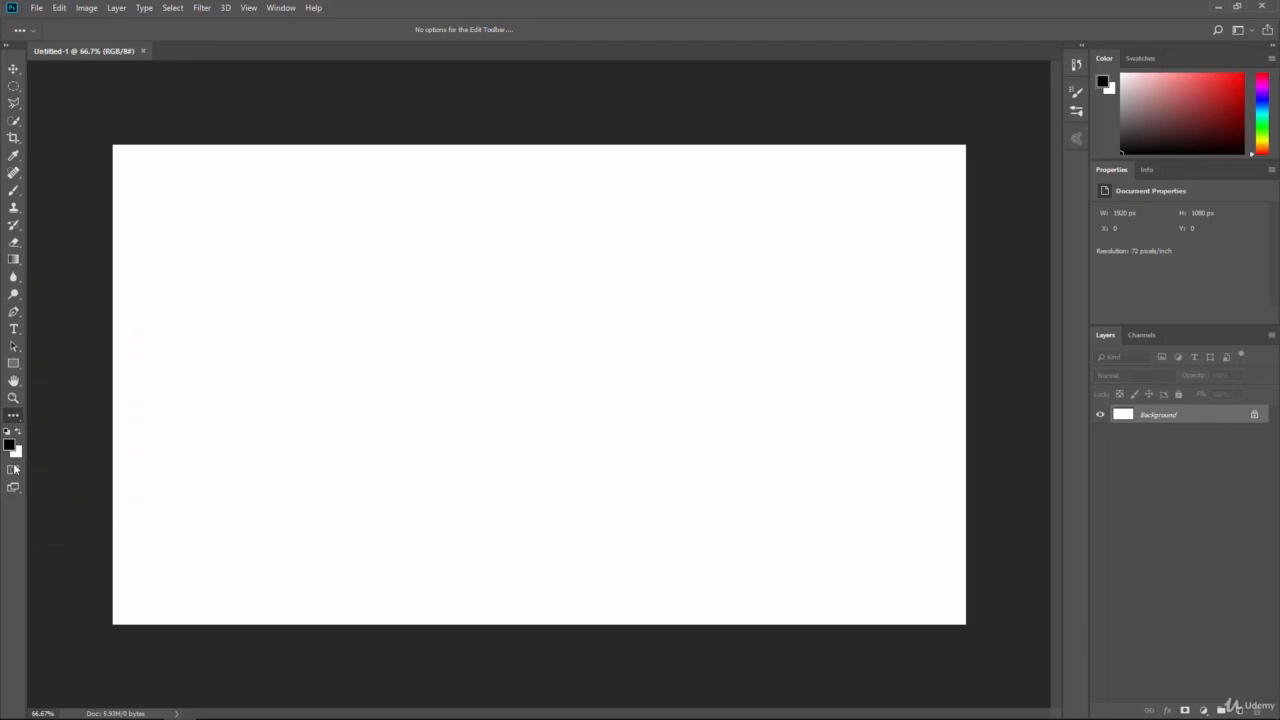
mouse_move(14, 470)
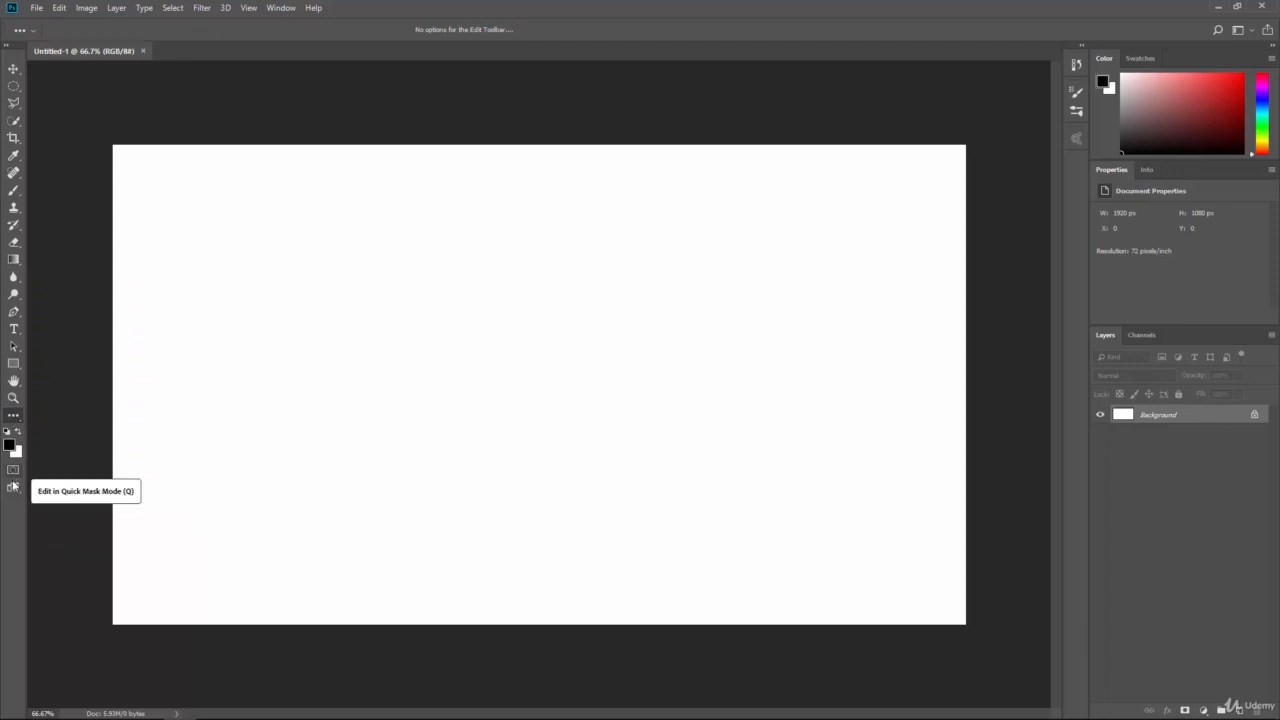
left_click(14, 470)
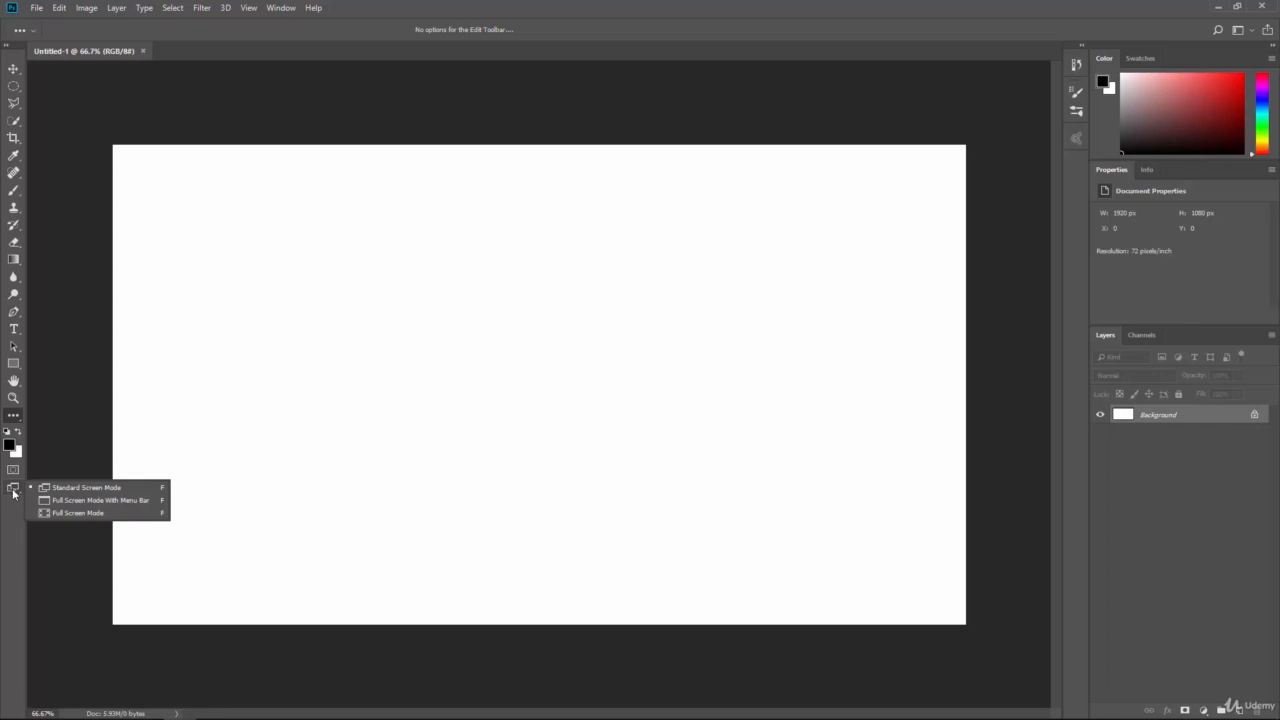
left_click(14, 489)
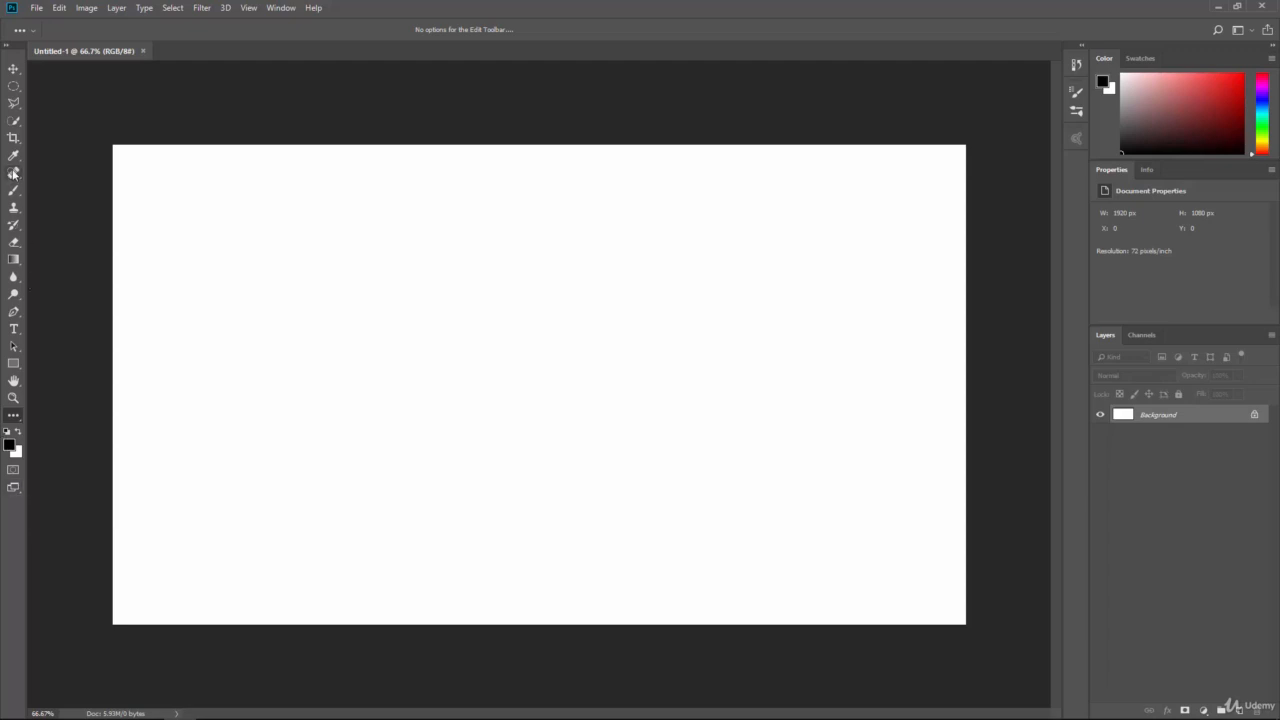
Try the Lasso, Clone Stamp and Marquee tools, then settle on the Eyedropper Tool.
left_click(14, 207)
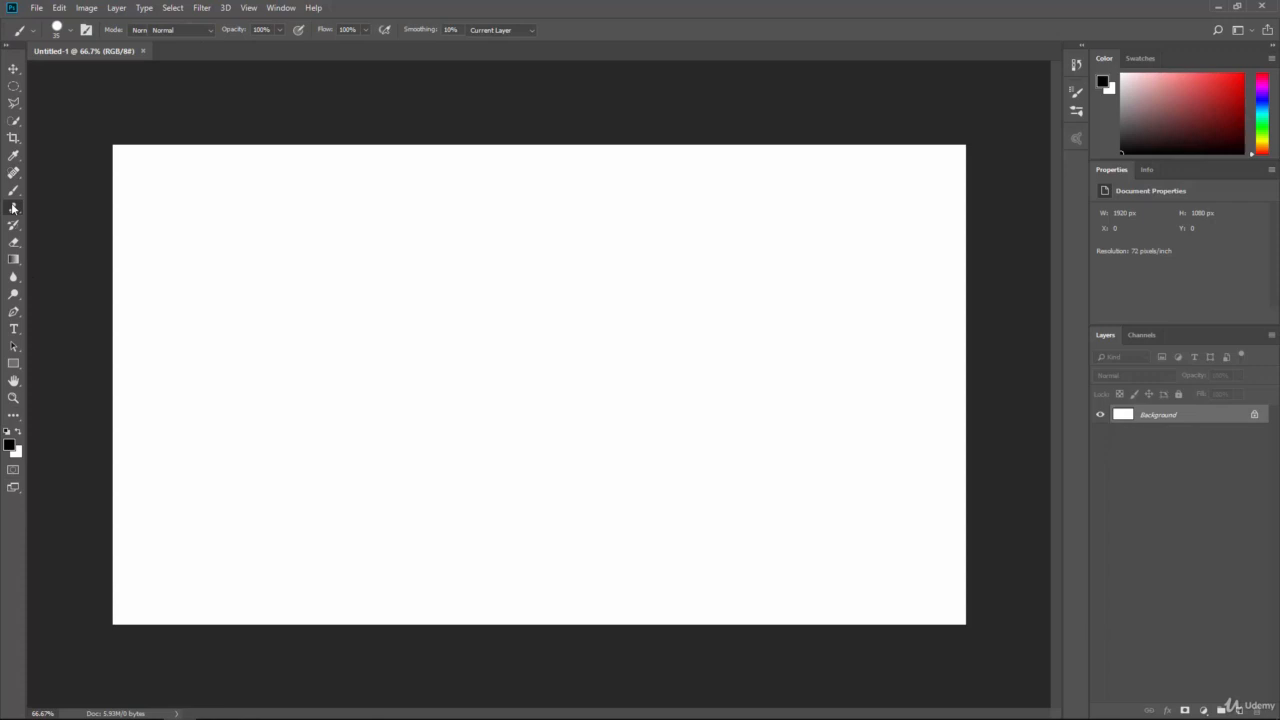
left_click(14, 85)
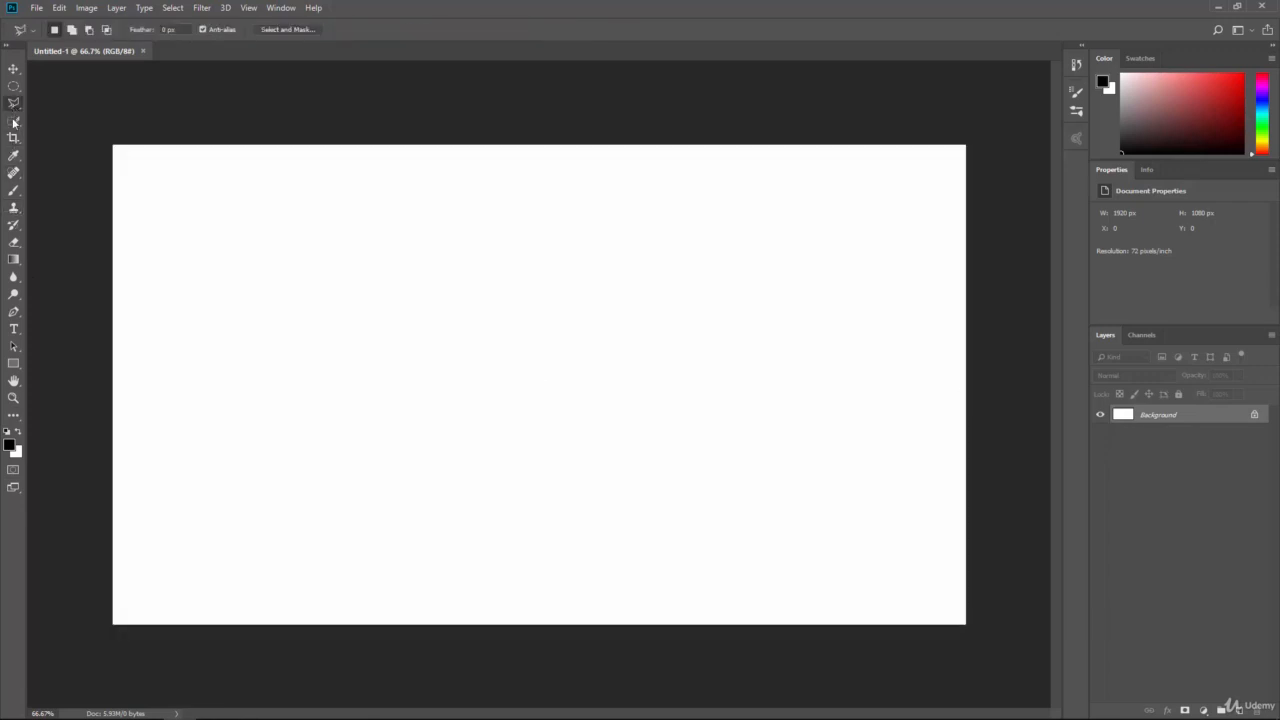
left_click(14, 138)
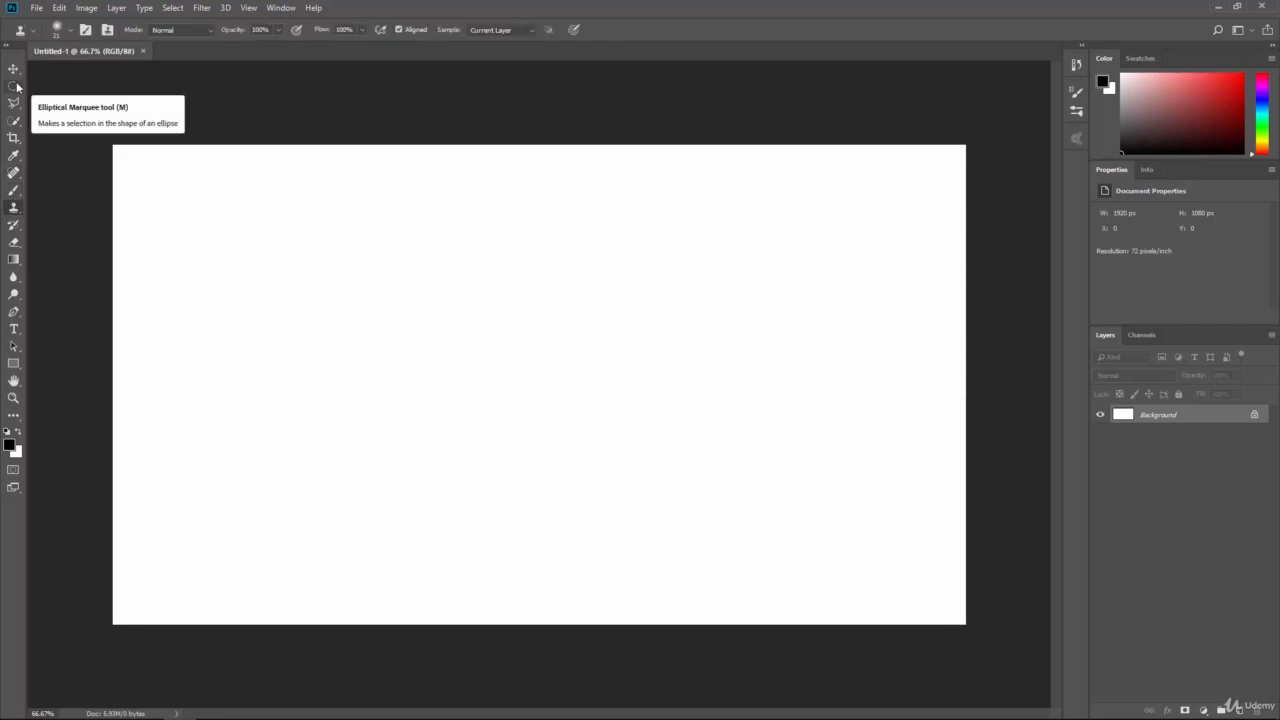
left_click(14, 85)
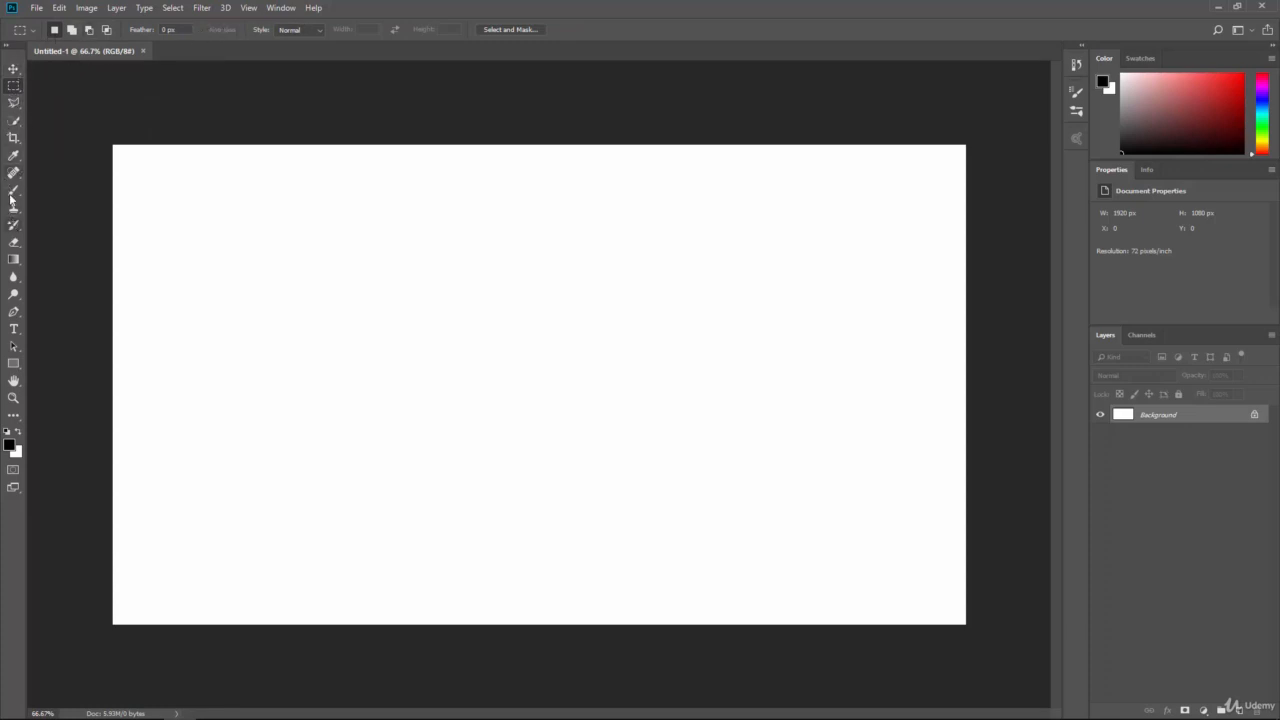
left_click(14, 68)
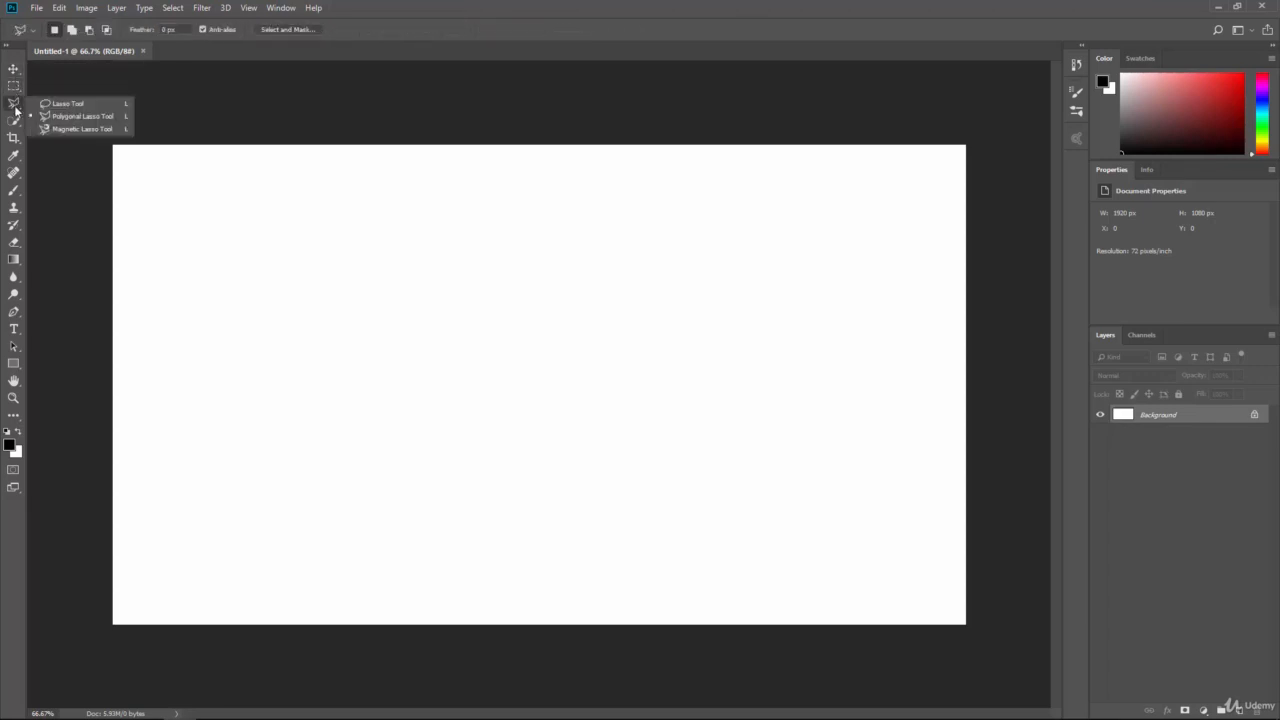
left_click(14, 138)
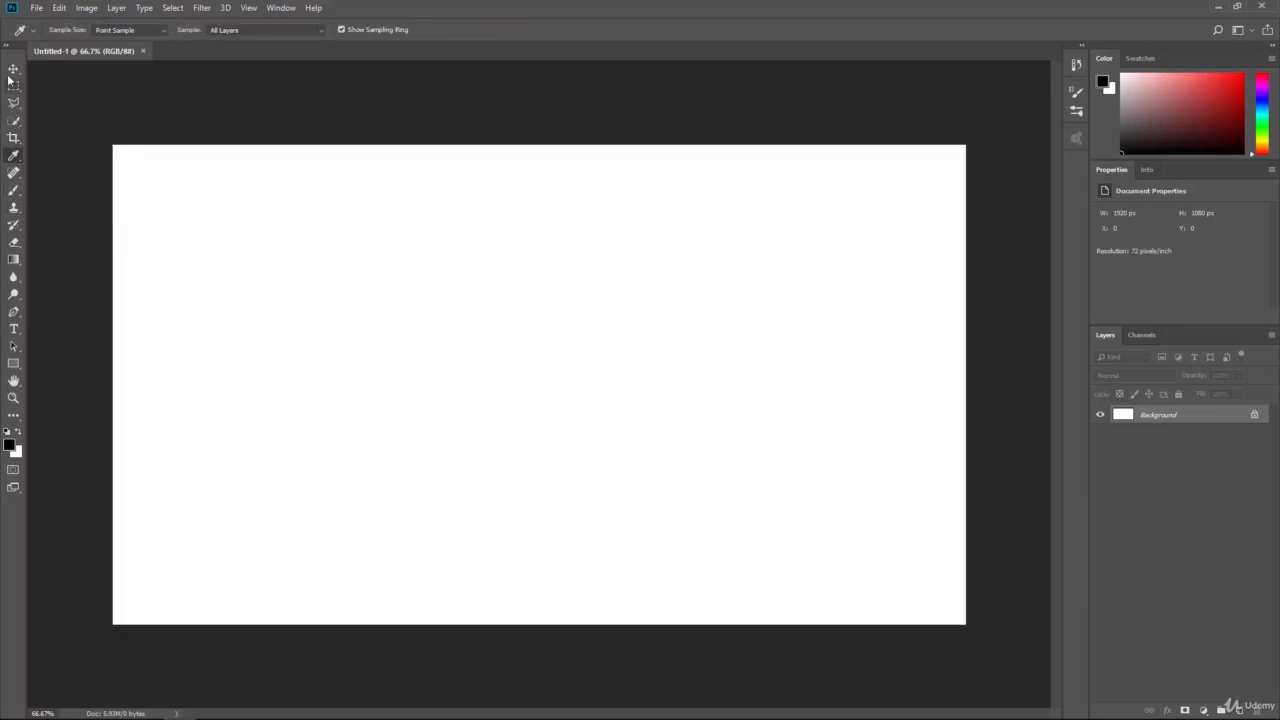
Switch to the Move tool, briefly to Gradient, then back to Move.
left_click(13, 70)
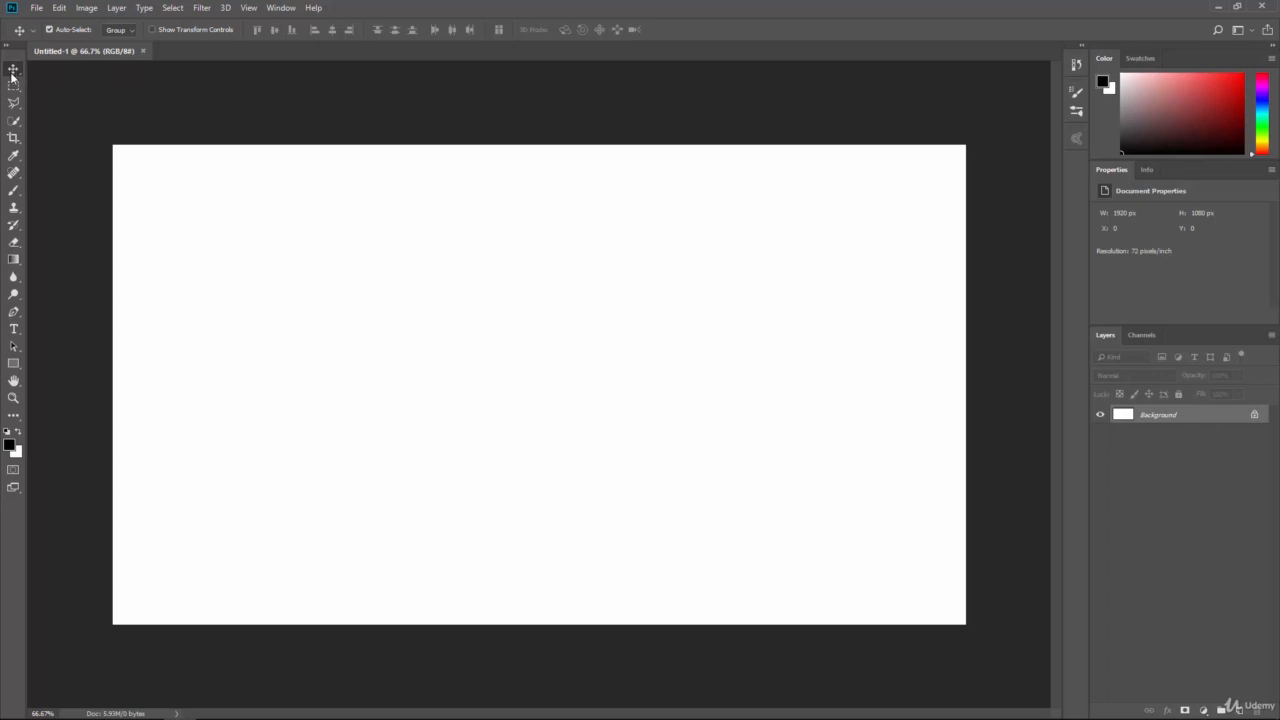
mouse_move(14, 70)
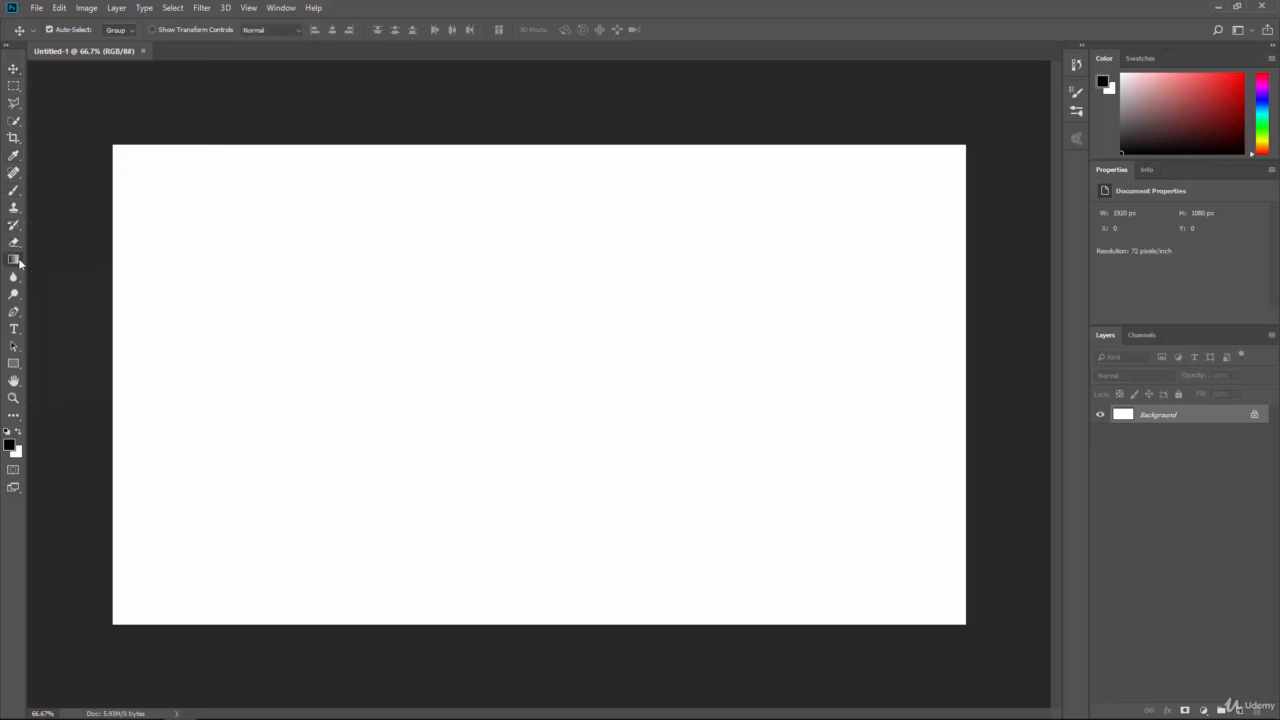
left_click(14, 258)
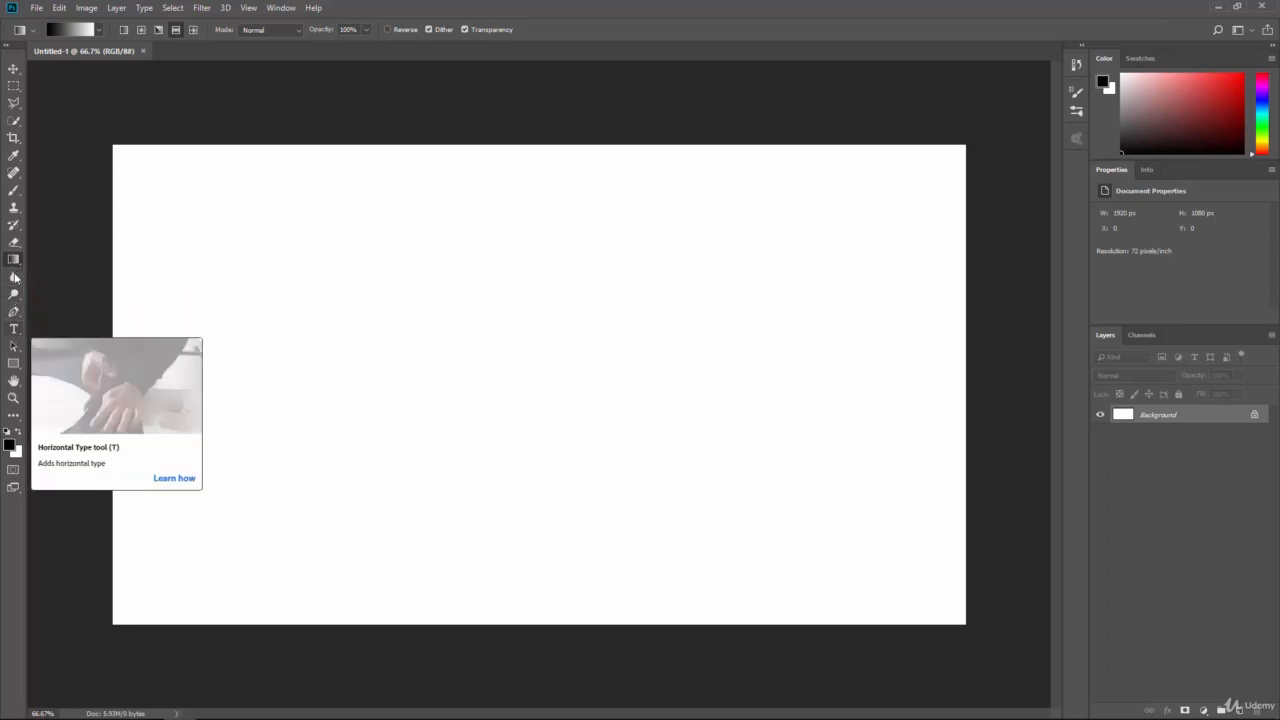
left_click(14, 68)
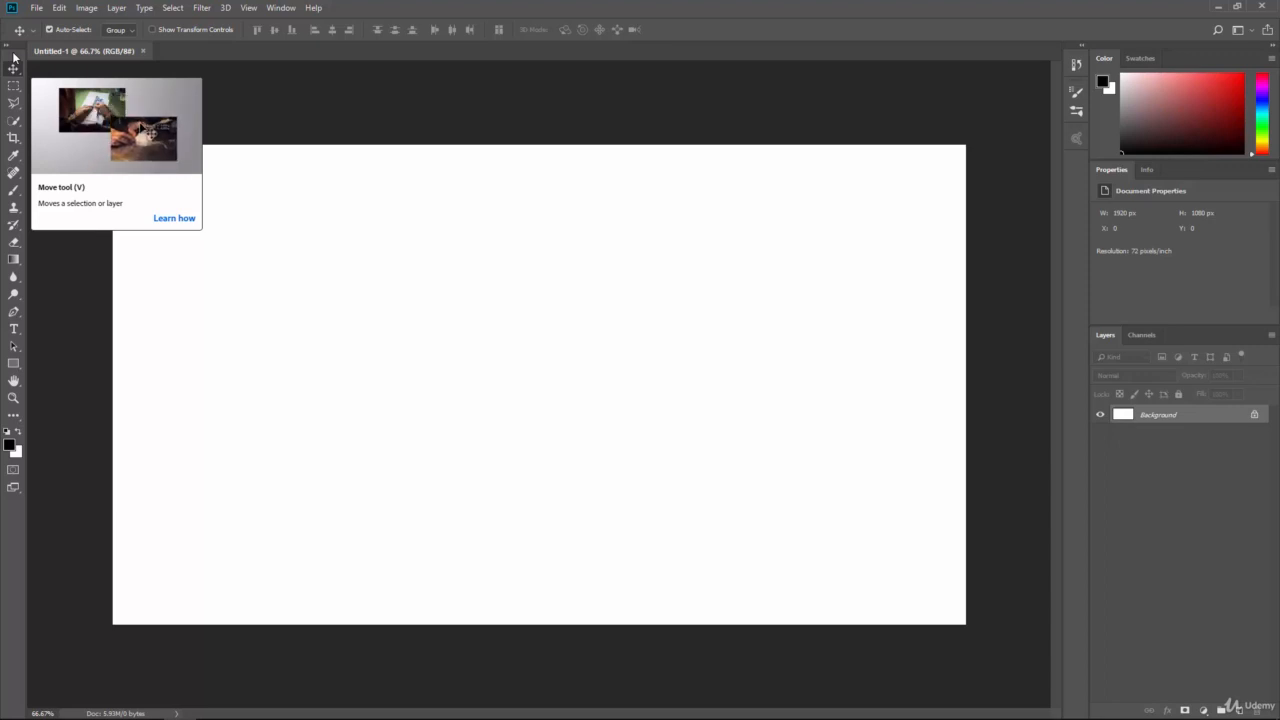
mouse_move(140, 105)
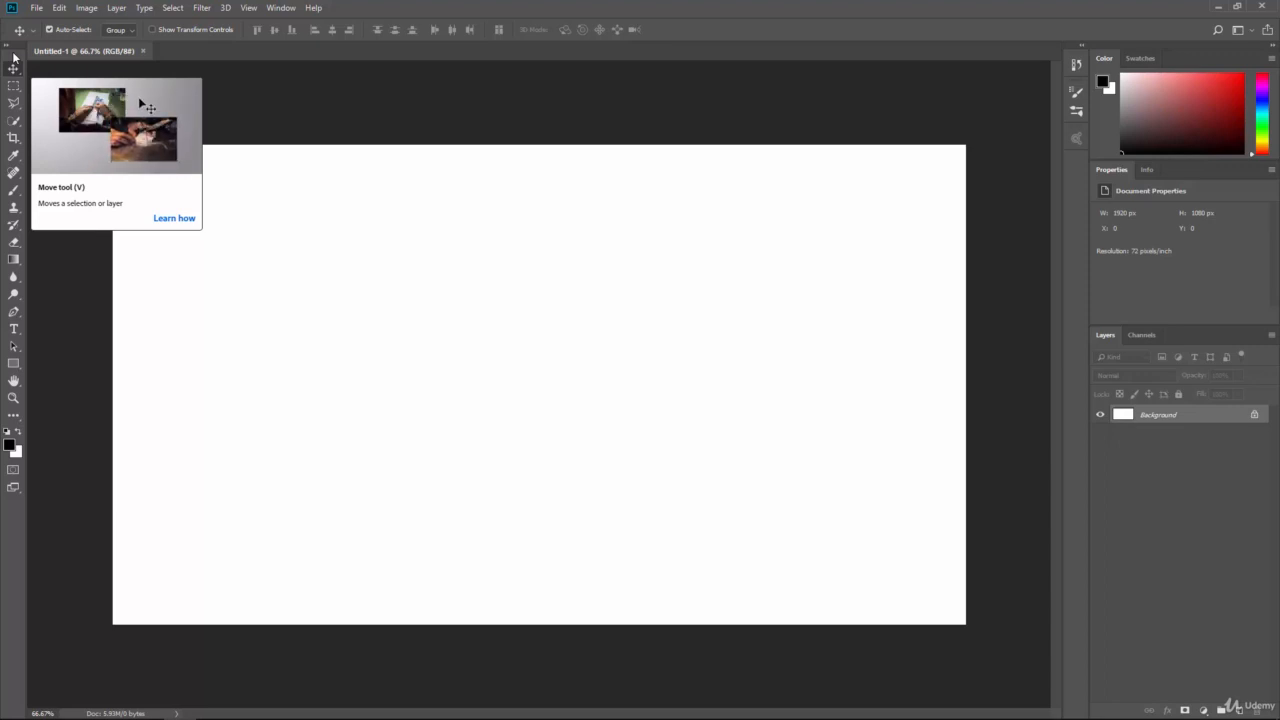